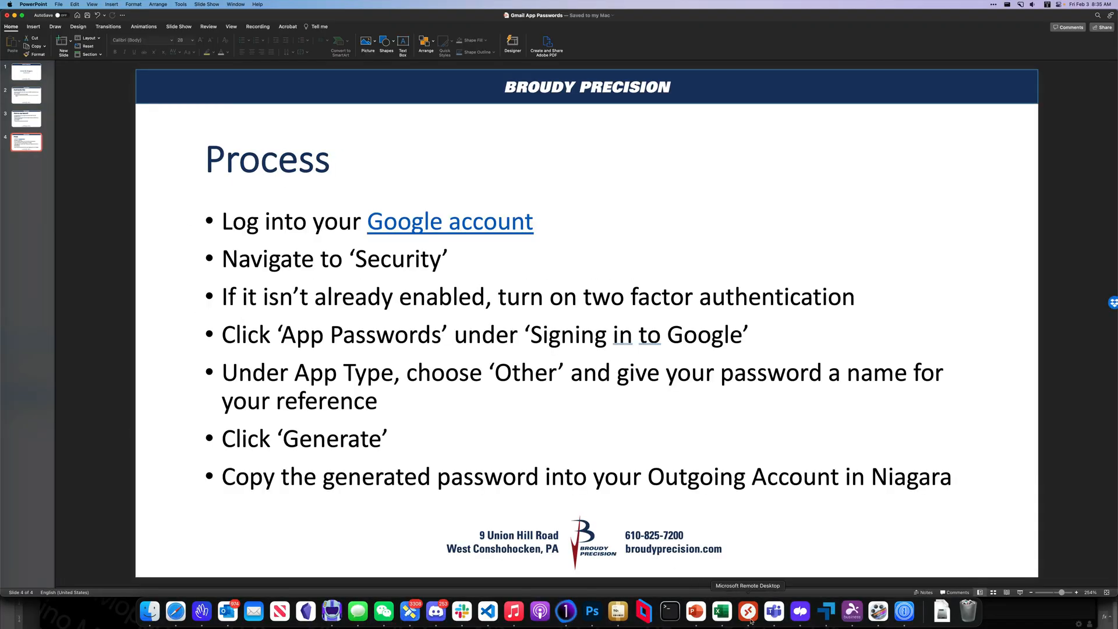
Step: Switch from the PowerPoint slide to the remote Niagara workstation session
{"action": "left_click", "coordinate": [772, 611]}
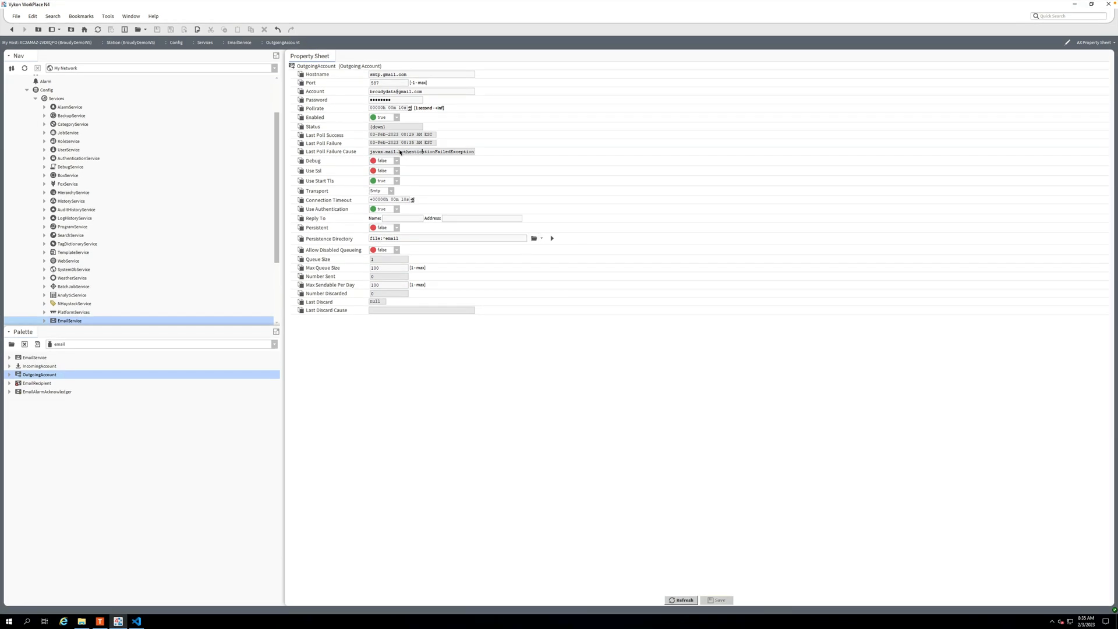
{"action": "mouse_move", "coordinate": [455, 170]}
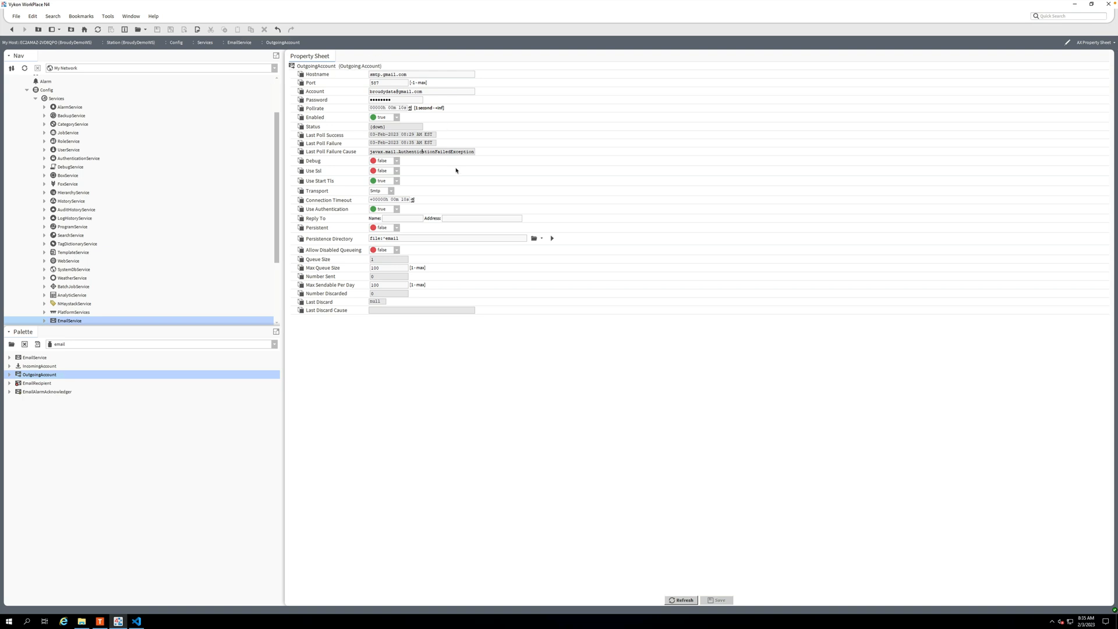
{"action": "mouse_move", "coordinate": [412, 157]}
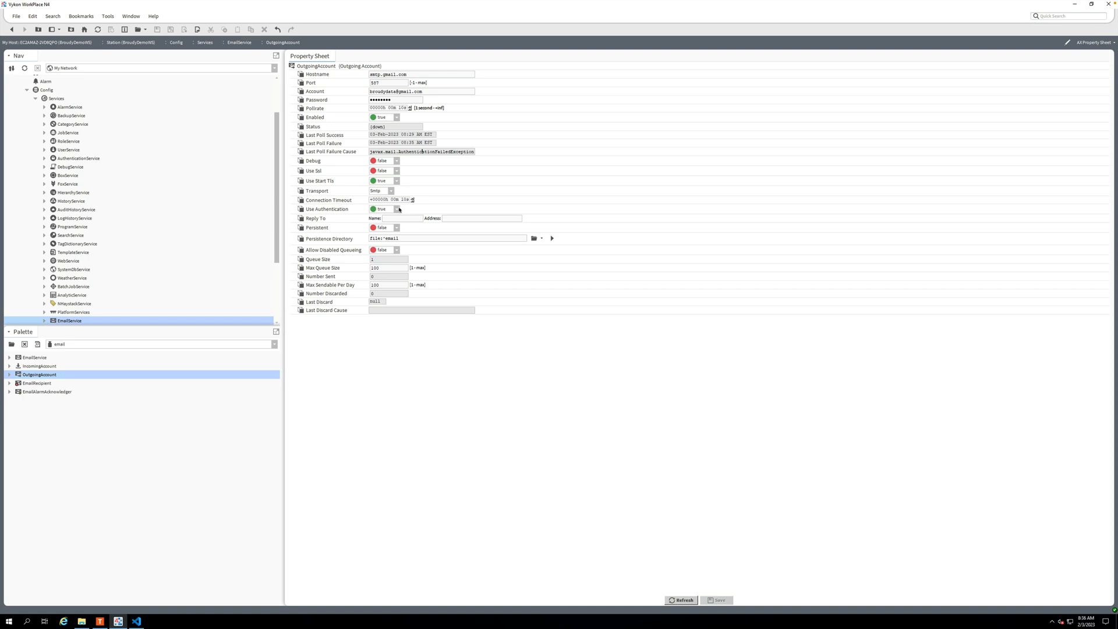
{"action": "mouse_move", "coordinate": [429, 242]}
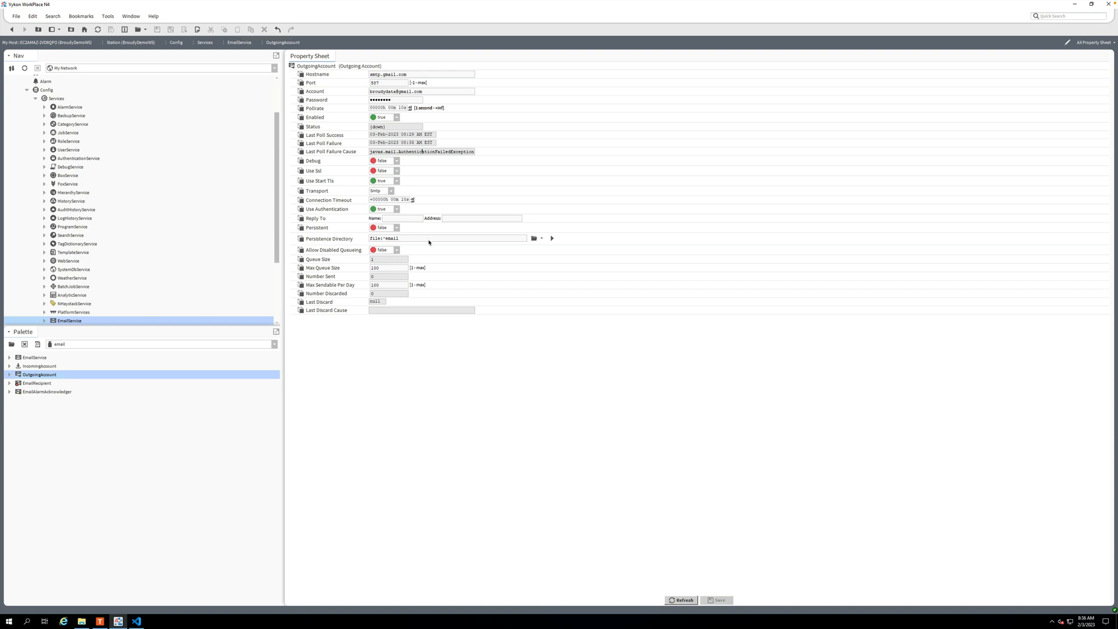
{"action": "mouse_move", "coordinate": [394, 285]}
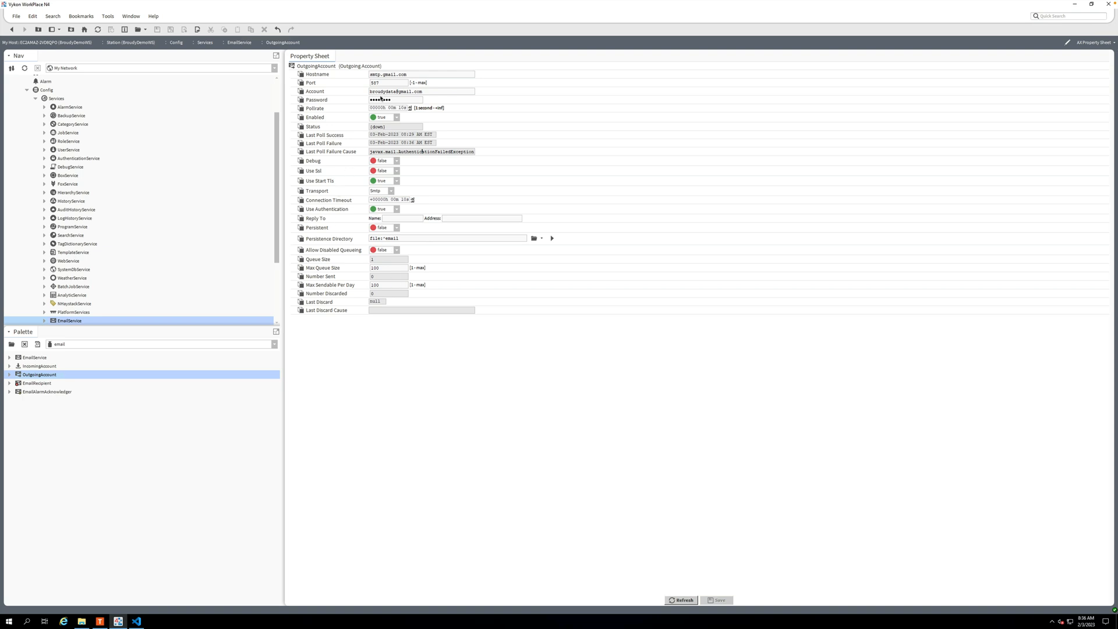
{"action": "mouse_move", "coordinate": [415, 162]}
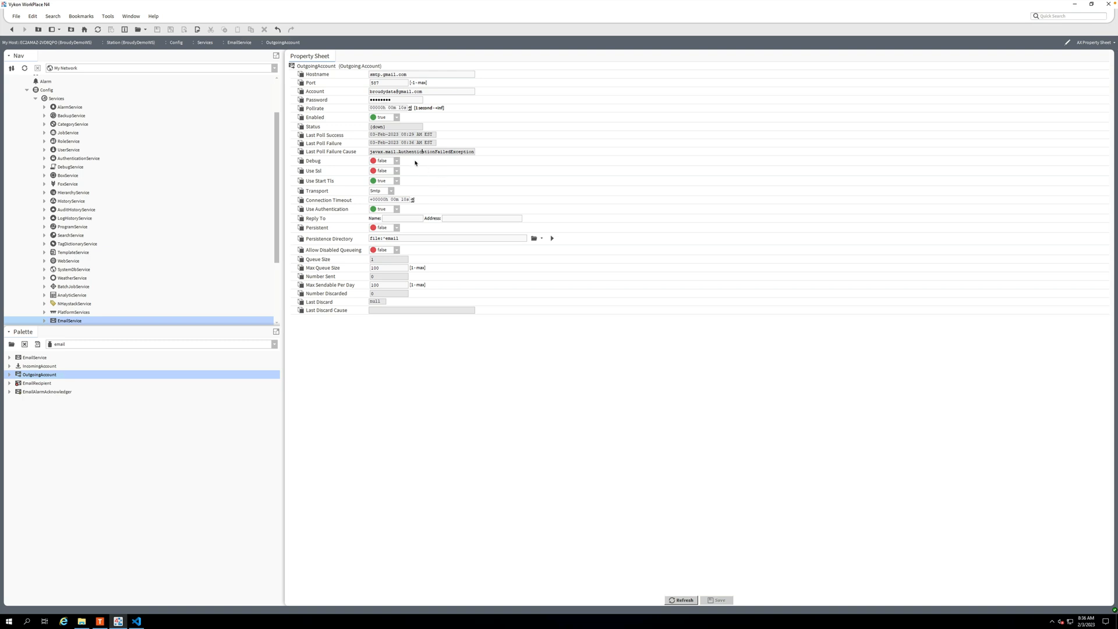
{"action": "double_click", "coordinate": [413, 151]}
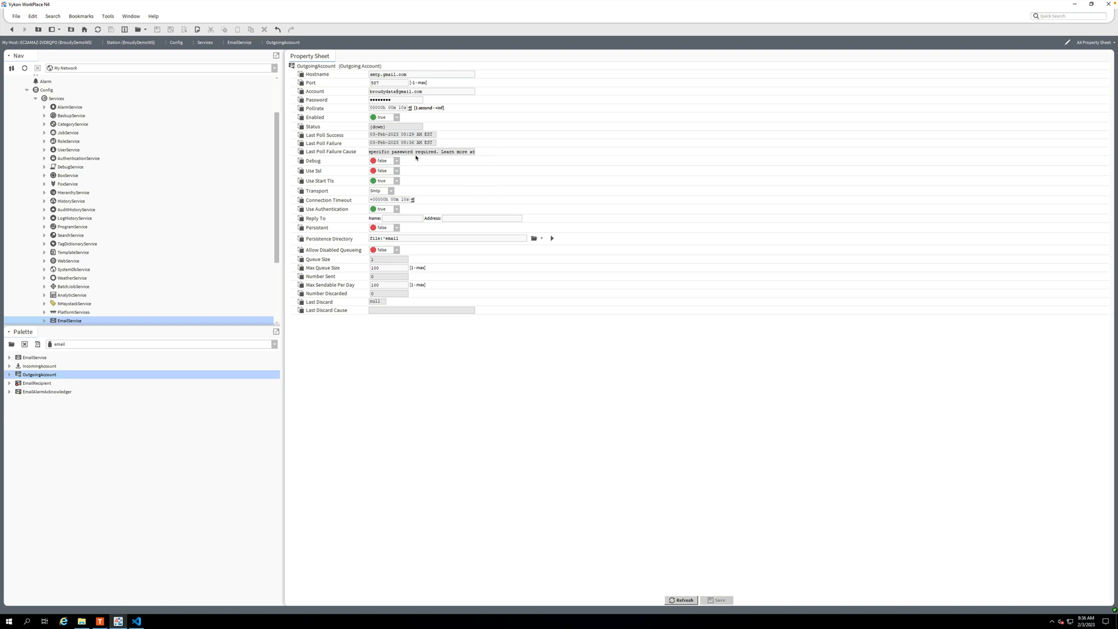
{"action": "mouse_move", "coordinate": [407, 244]}
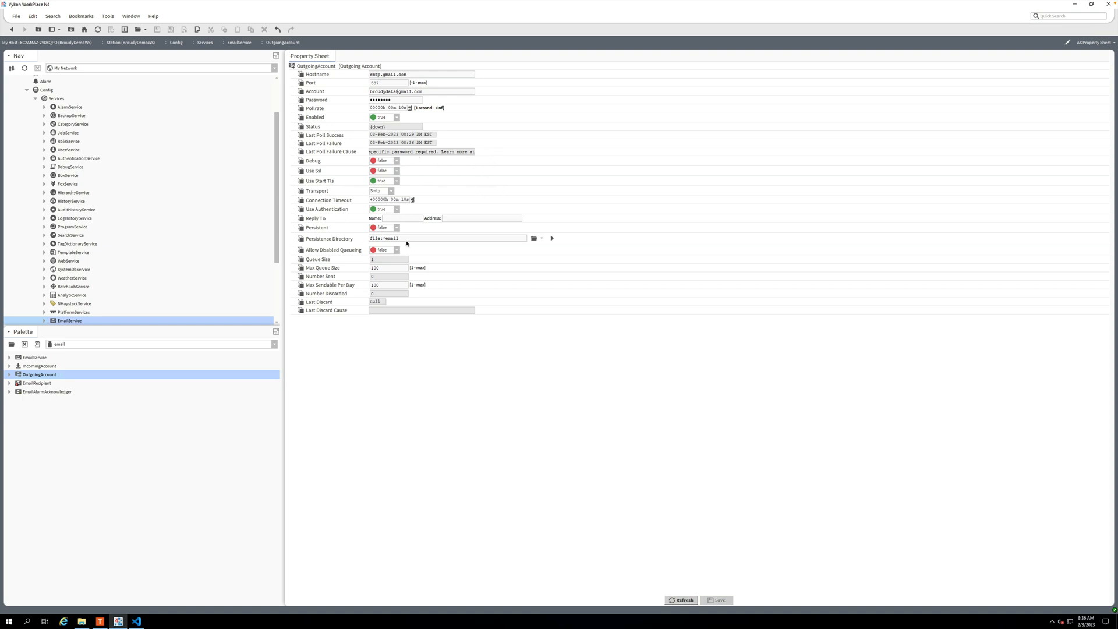
{"action": "mouse_move", "coordinate": [421, 182]}
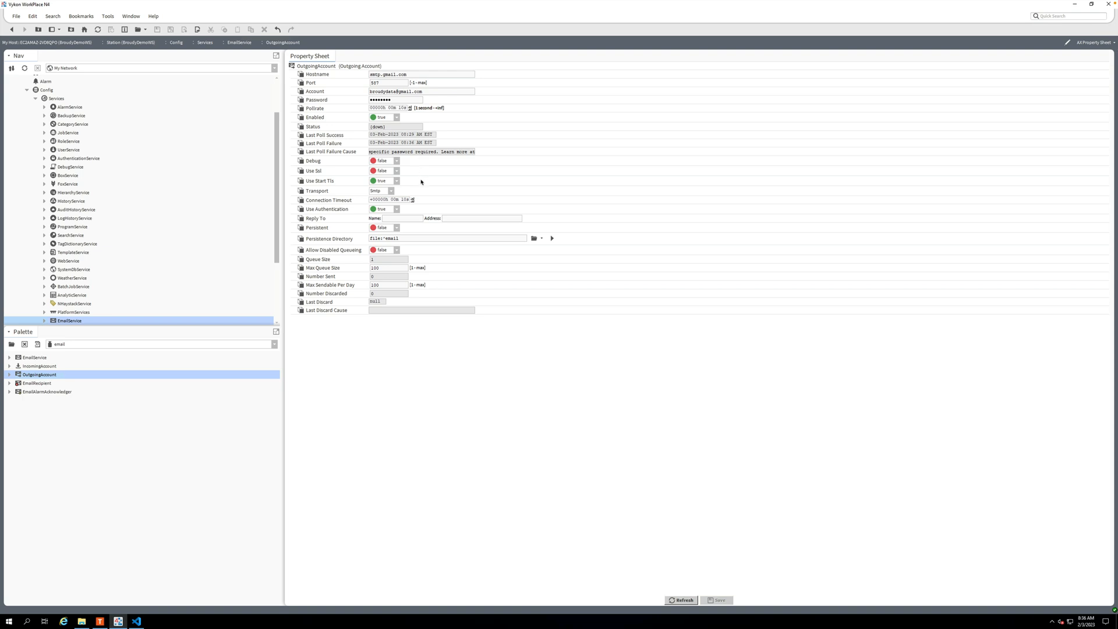
{"action": "mouse_move", "coordinate": [422, 182]}
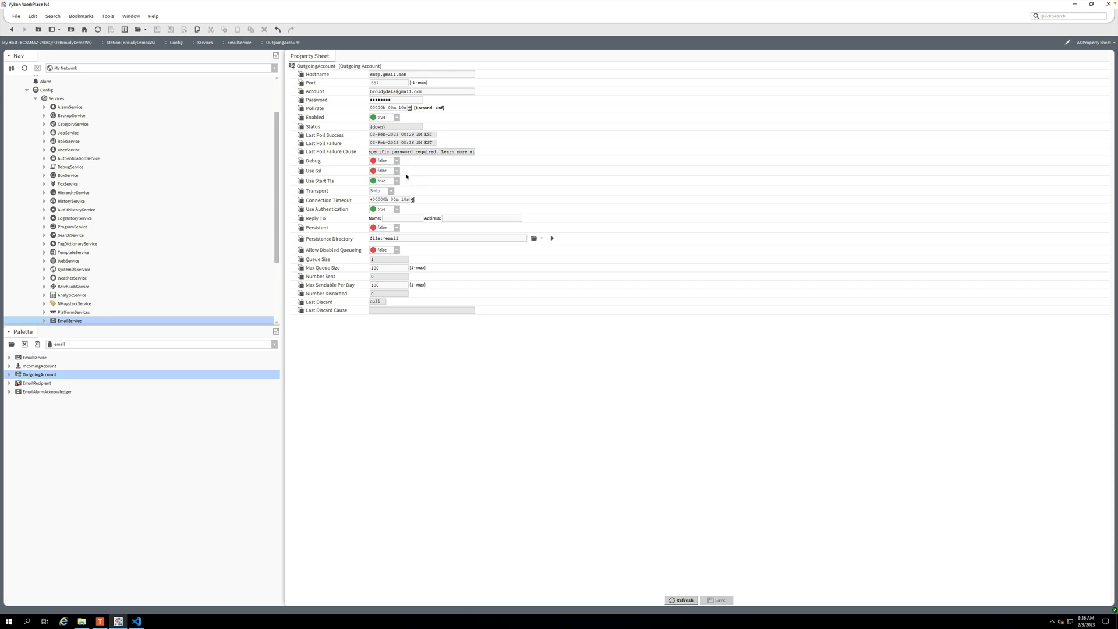
{"action": "mouse_move", "coordinate": [408, 181]}
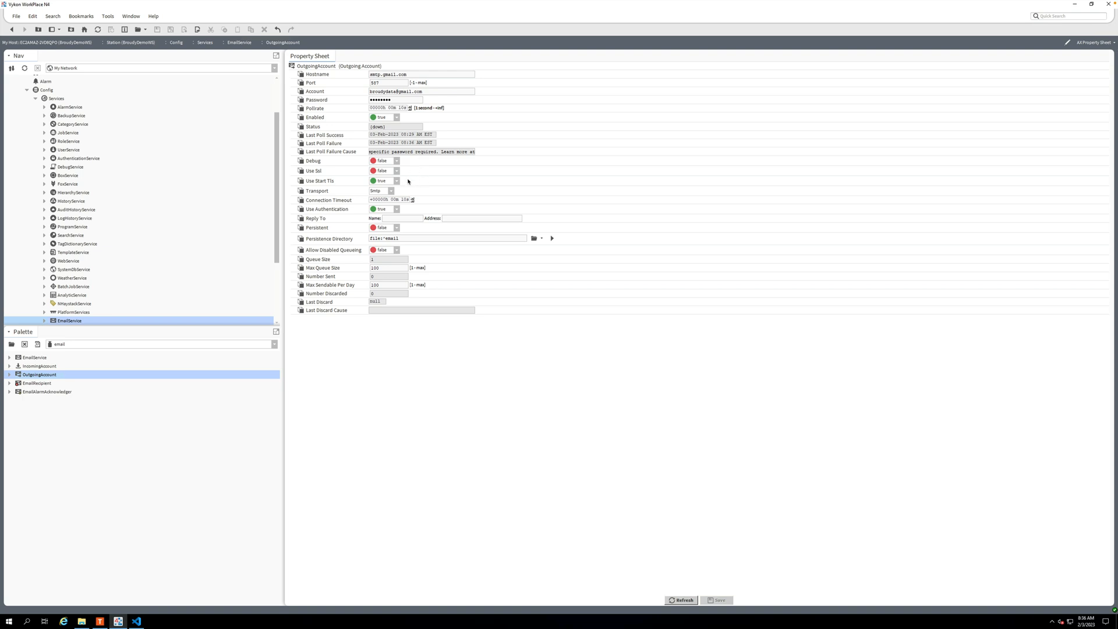
{"action": "mouse_move", "coordinate": [478, 172]}
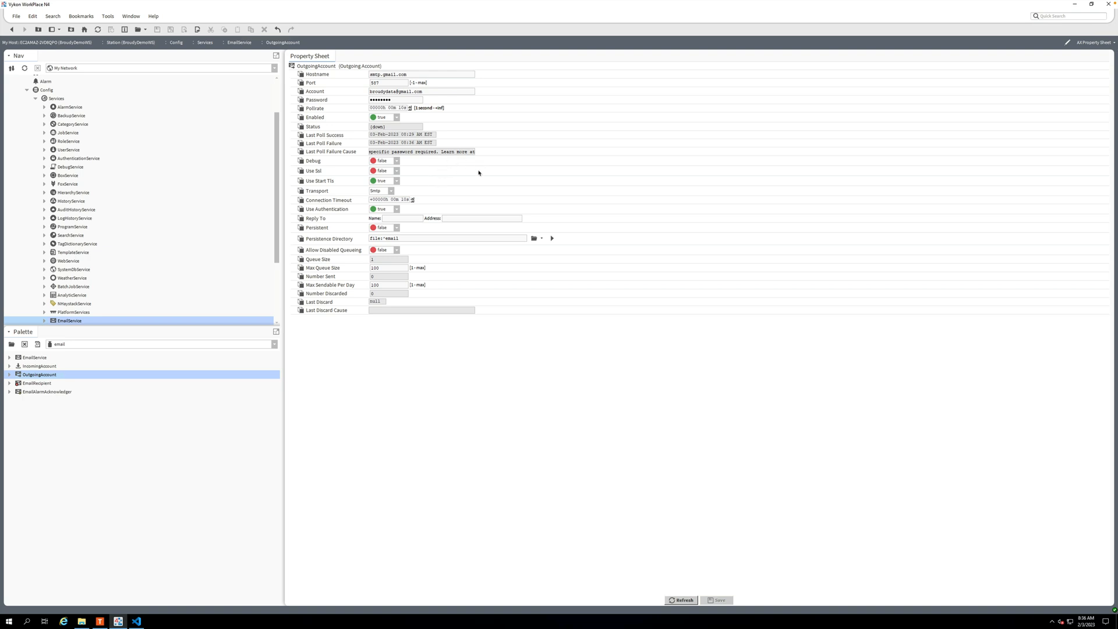
{"action": "mouse_move", "coordinate": [525, 301]}
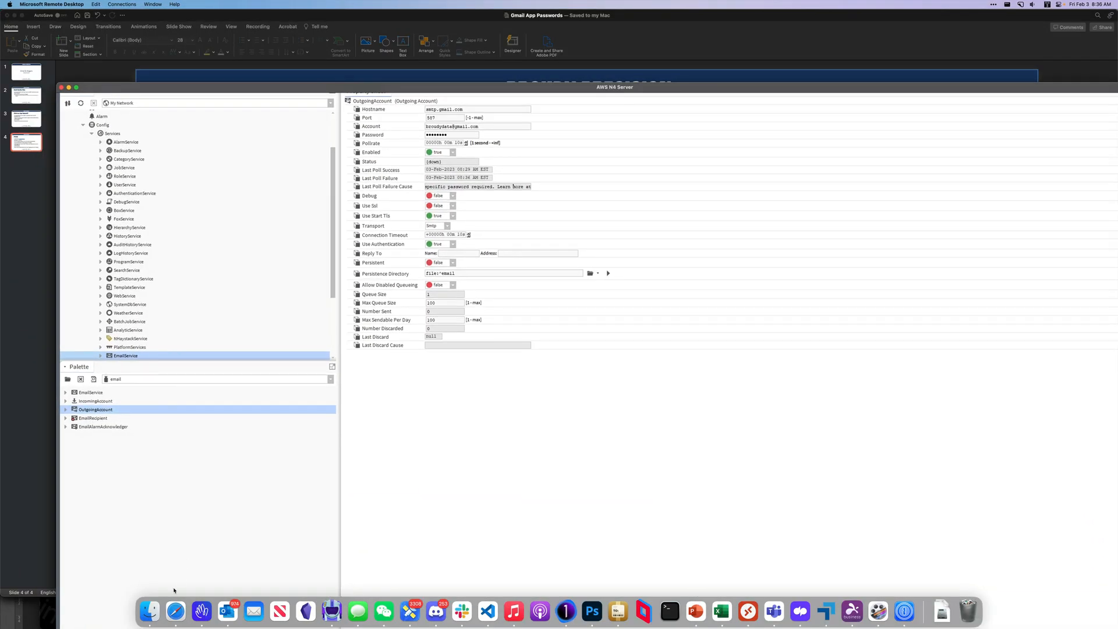
Step: Leave the remote Niagara session for the Safari Gmail Help tab
{"action": "left_click", "coordinate": [175, 611]}
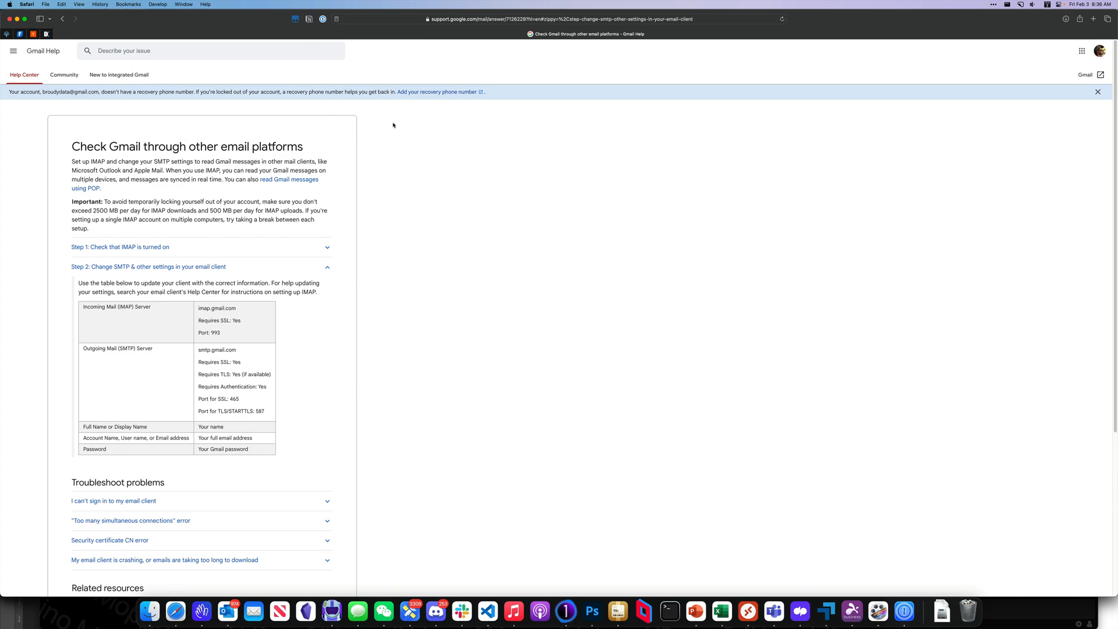
Step: Open the Google Account Security page and scroll to the Signing in to Google section
{"action": "left_click", "coordinate": [695, 611]}
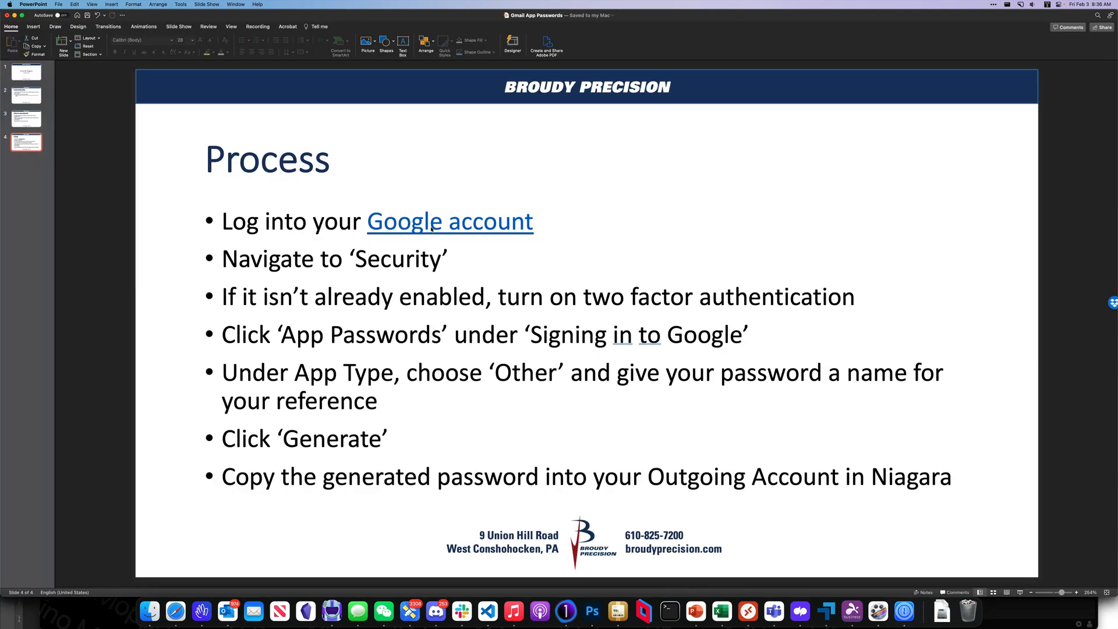
{"action": "left_click", "coordinate": [449, 221]}
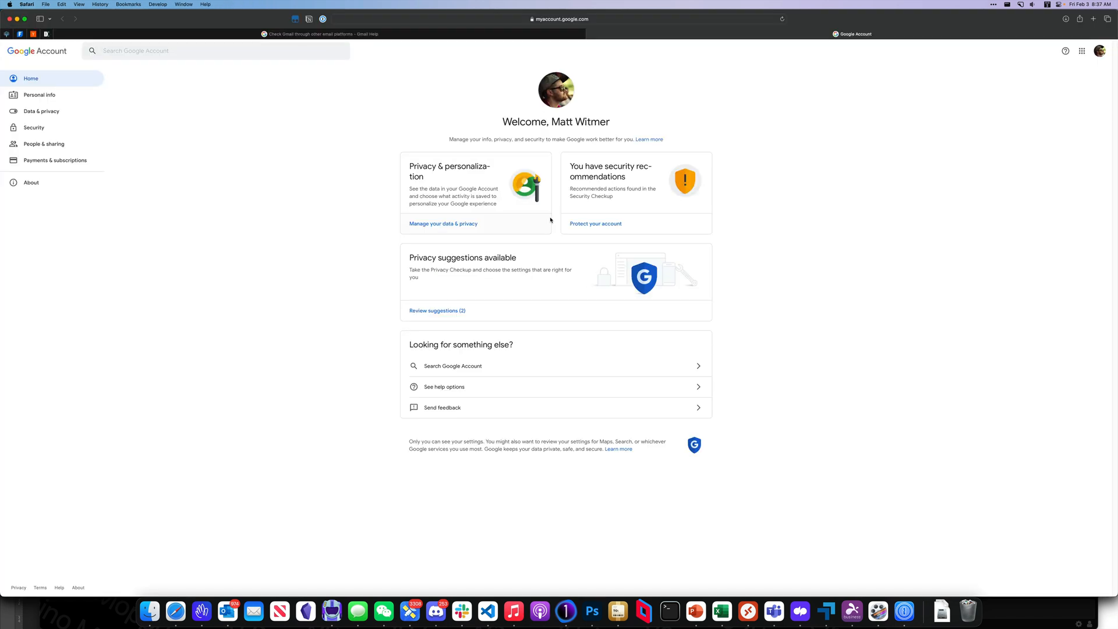
{"action": "mouse_move", "coordinate": [46, 127]}
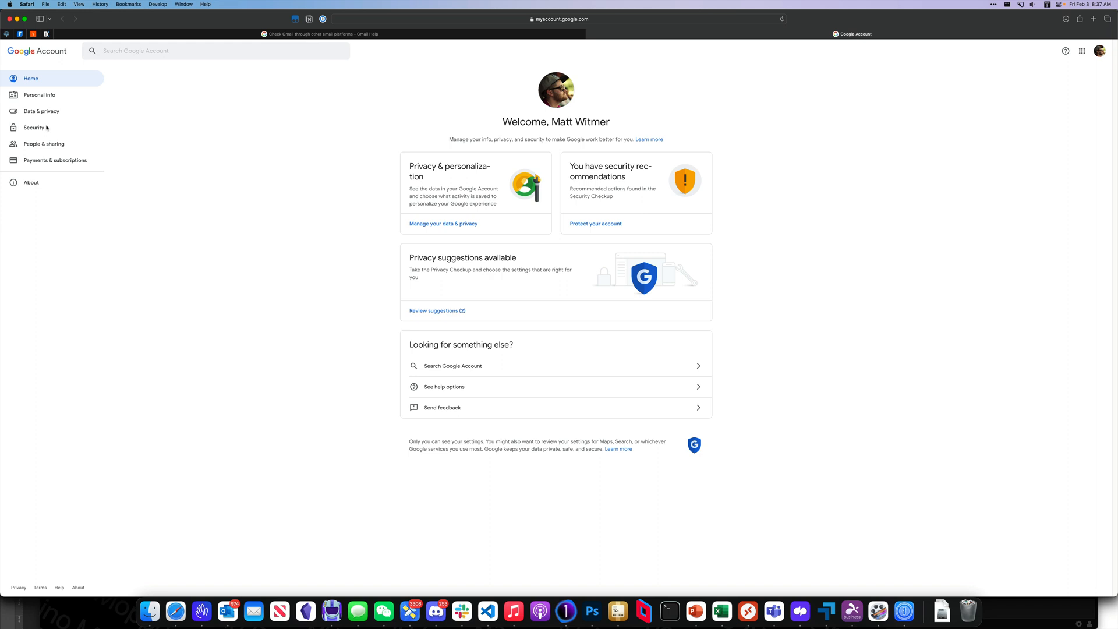
{"action": "left_click", "coordinate": [33, 128]}
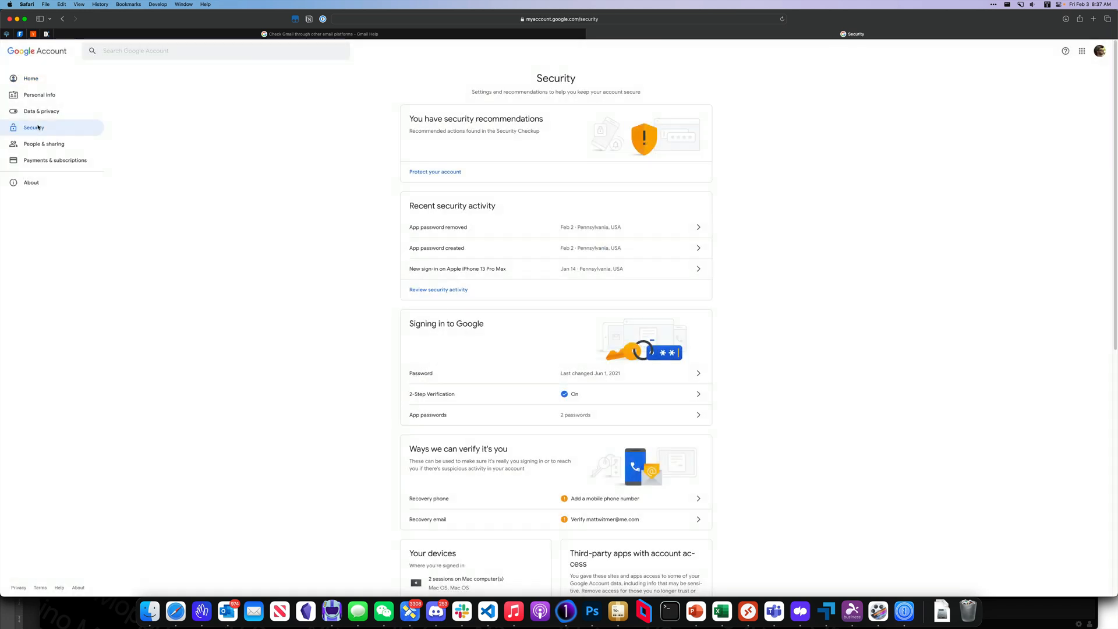
{"action": "mouse_move", "coordinate": [356, 244]}
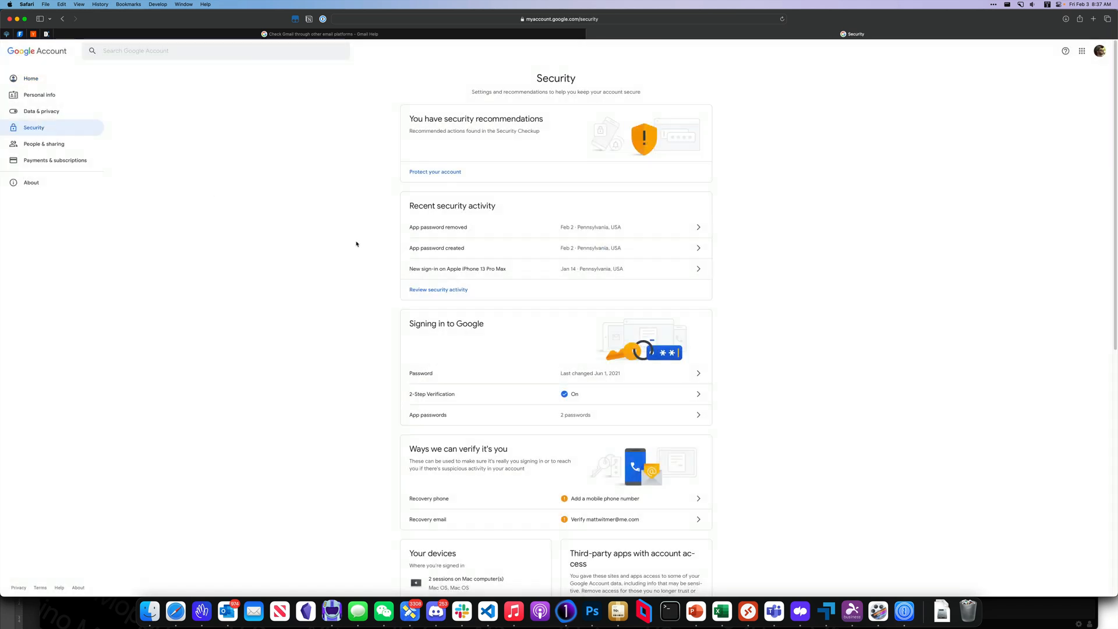
{"action": "mouse_move", "coordinate": [500, 416]}
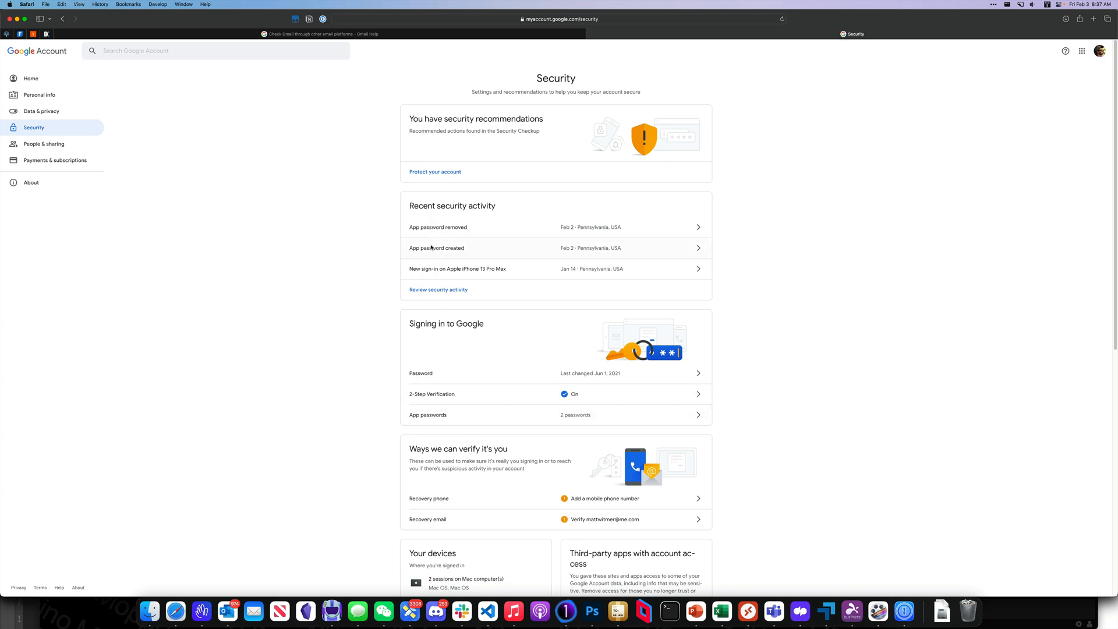
{"action": "scroll", "scroll_direction": "down", "scroll_amount": 3}
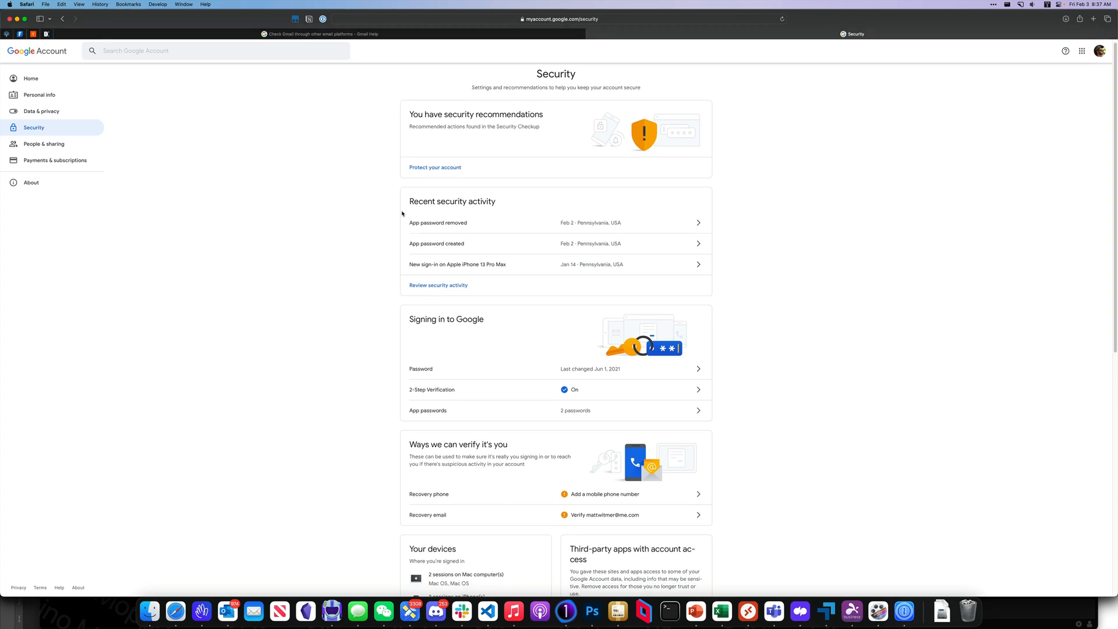
{"action": "scroll", "scroll_direction": "down", "scroll_amount": 3}
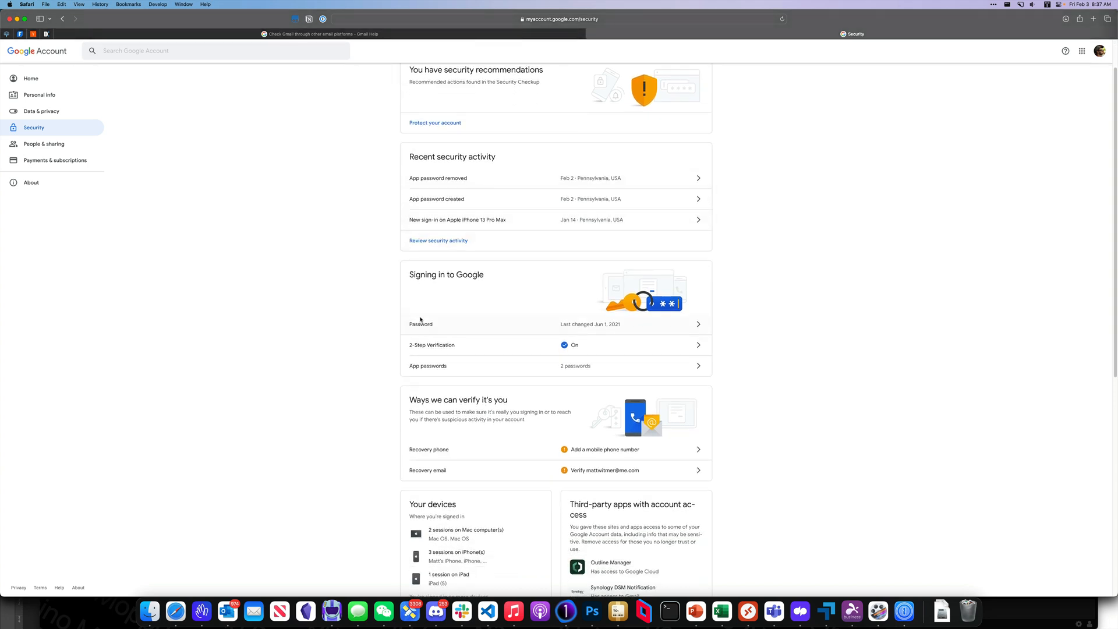
{"action": "scroll", "scroll_direction": "down", "scroll_amount": 3}
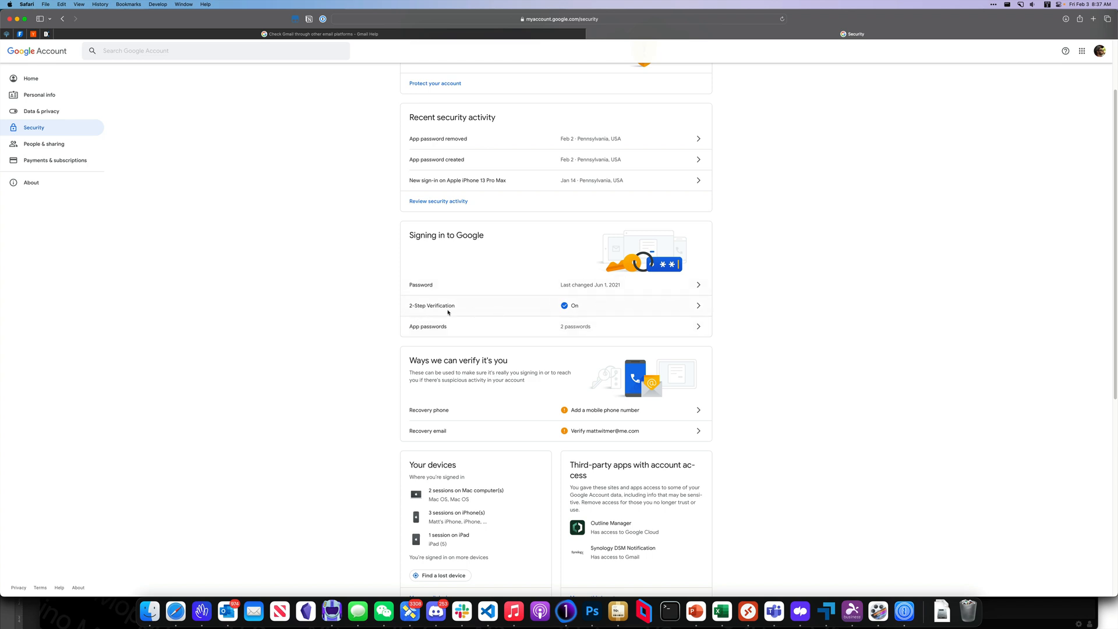
{"action": "mouse_move", "coordinate": [613, 290]}
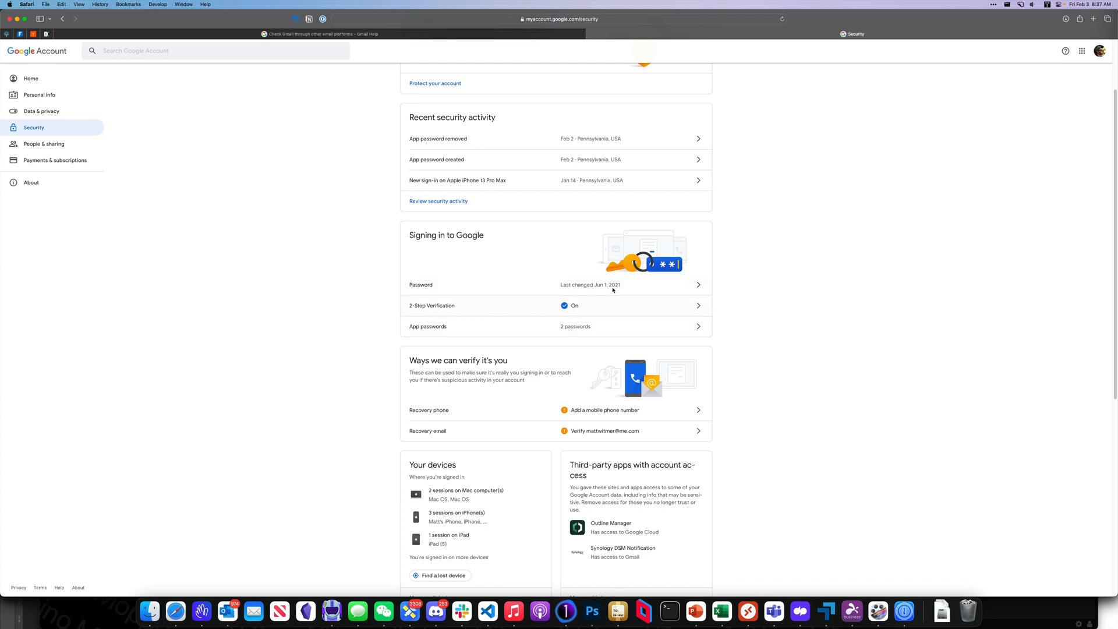
{"action": "mouse_move", "coordinate": [642, 317]}
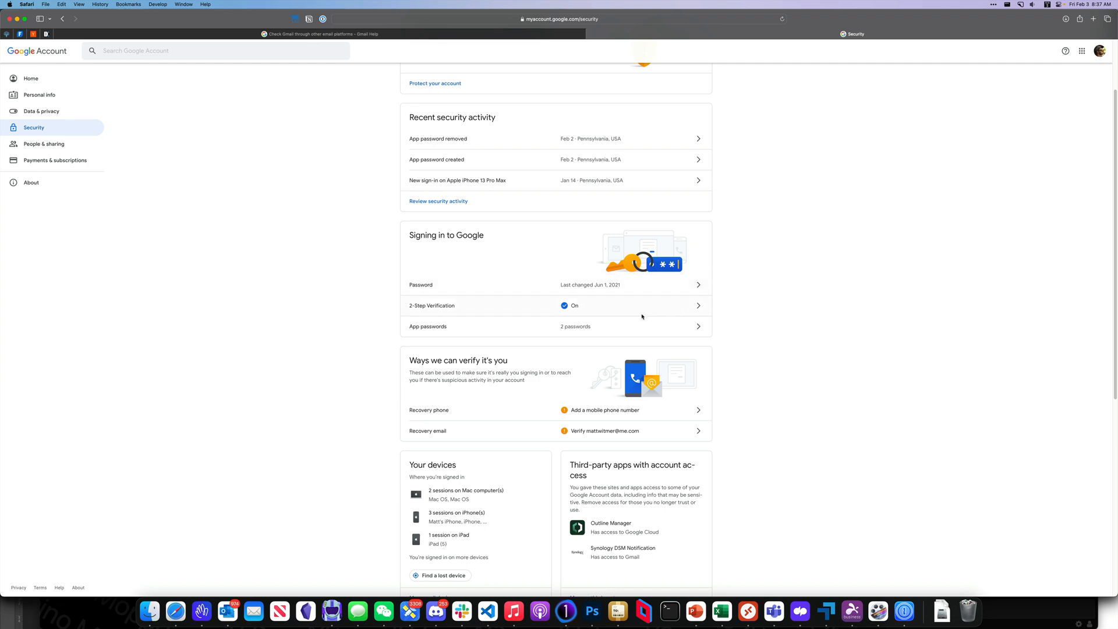
{"action": "mouse_move", "coordinate": [492, 335]}
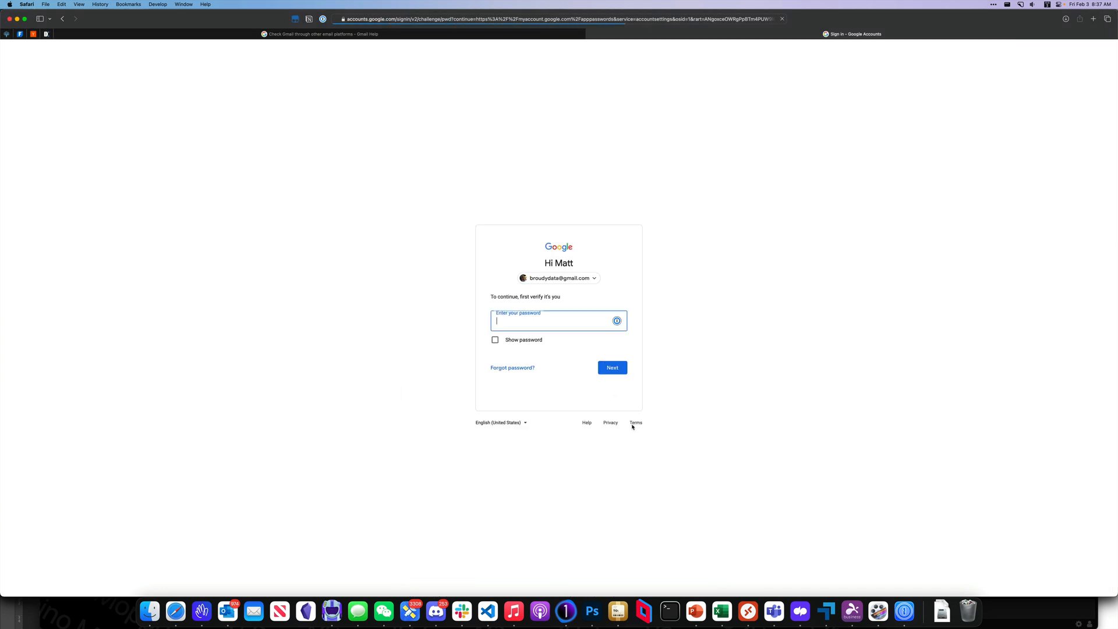
Step: Re-enter the account password, generate a custom 'Niagara Test' app password, and copy its code
{"action": "left_click", "coordinate": [552, 320]}
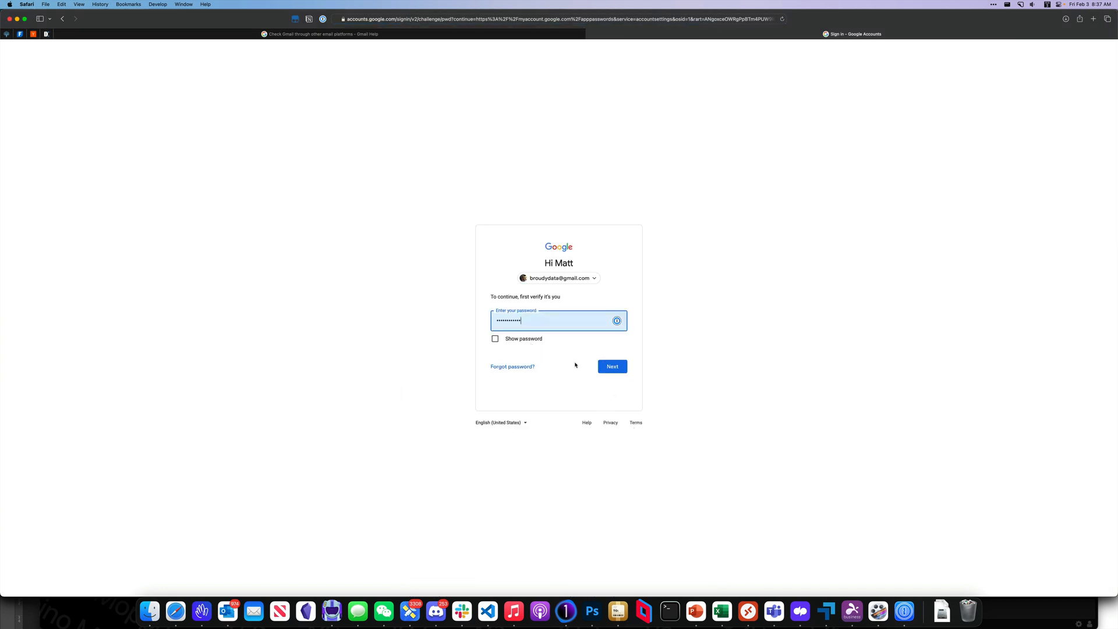
{"action": "left_click", "coordinate": [611, 365]}
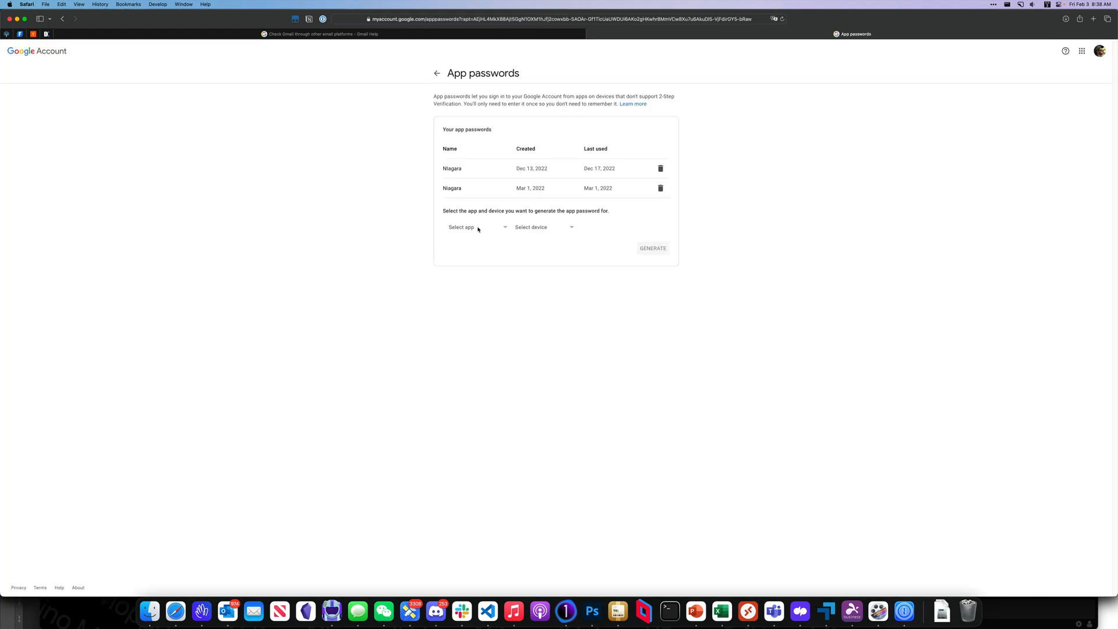
{"action": "mouse_move", "coordinate": [396, 277]}
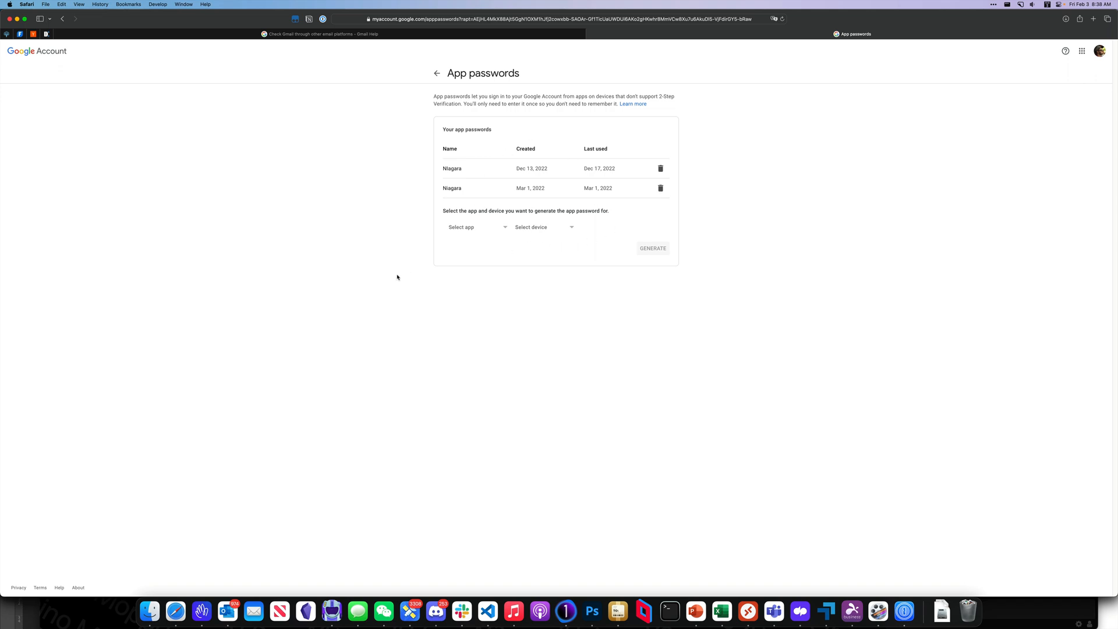
{"action": "mouse_move", "coordinate": [388, 276]}
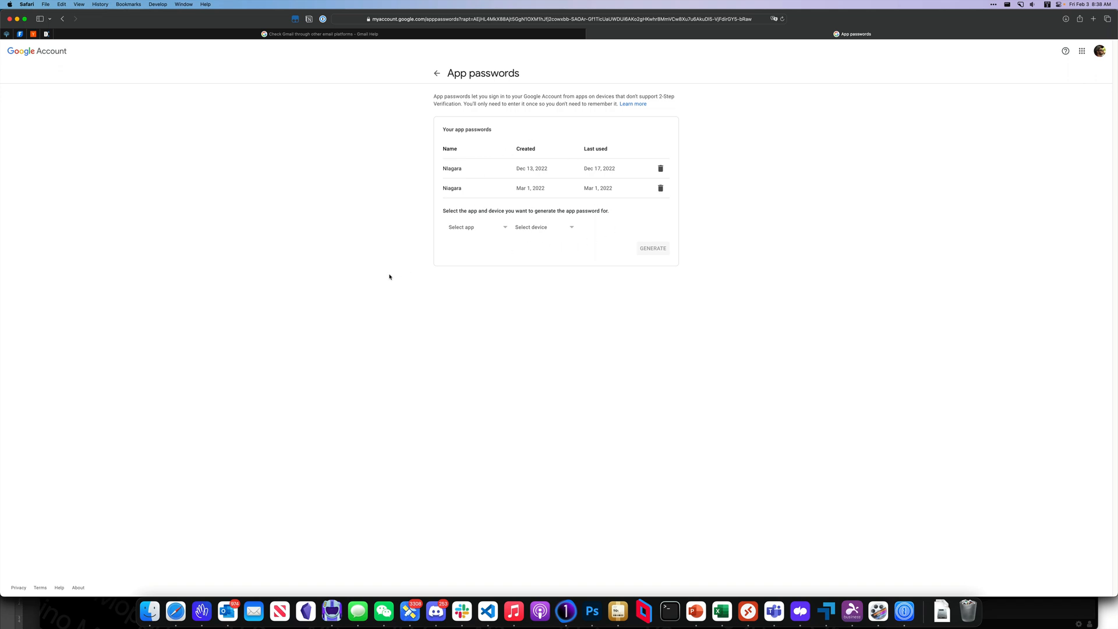
{"action": "mouse_move", "coordinate": [460, 234]}
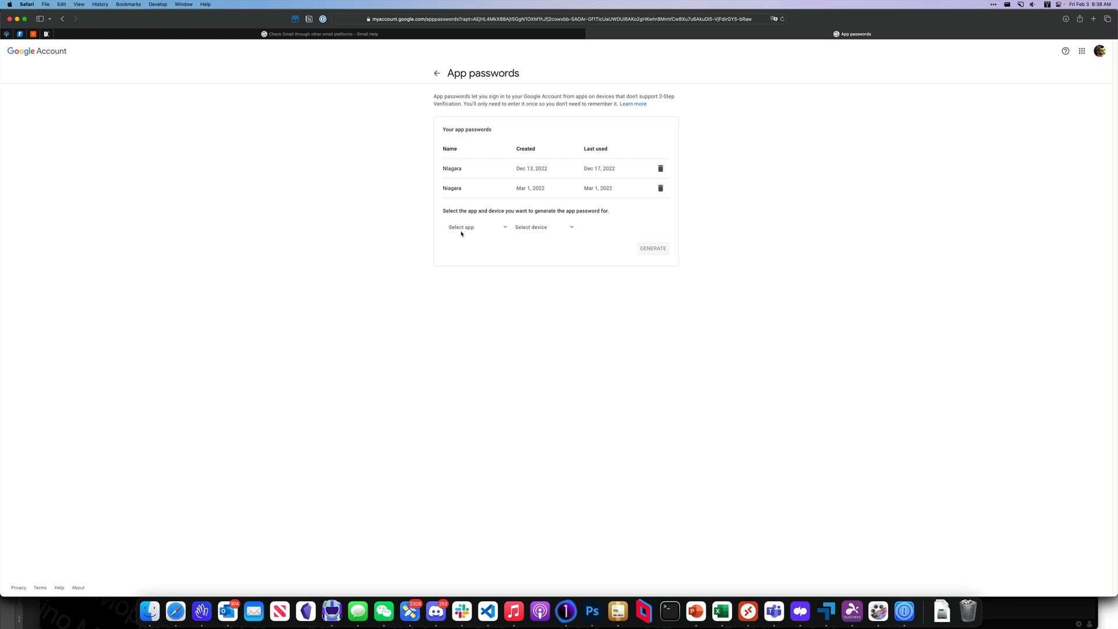
{"action": "left_click", "coordinate": [474, 227]}
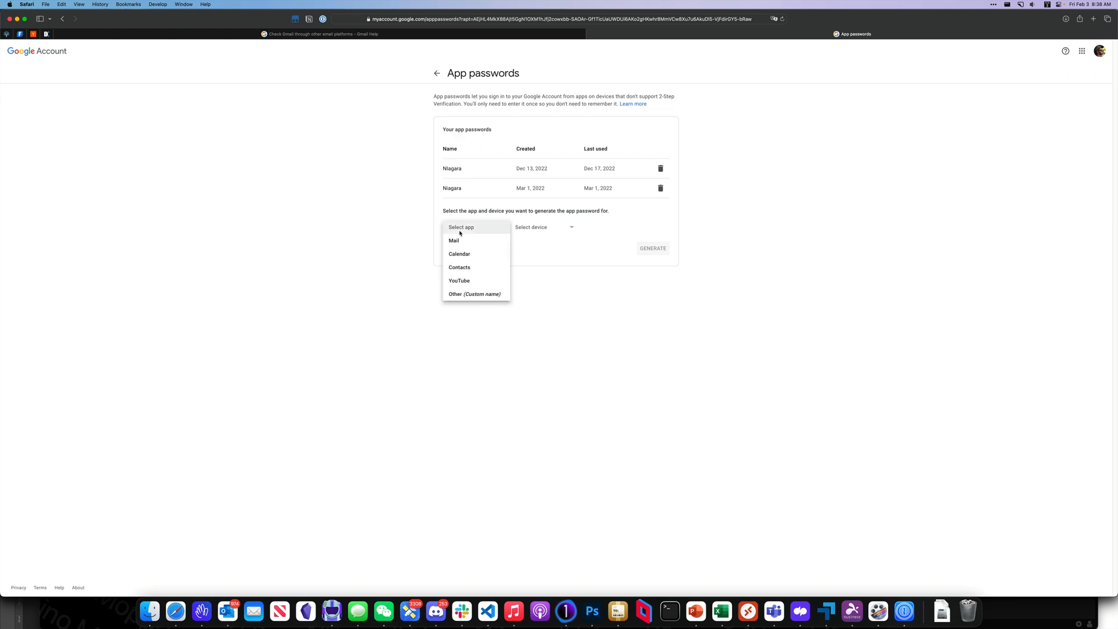
{"action": "mouse_move", "coordinate": [460, 254]}
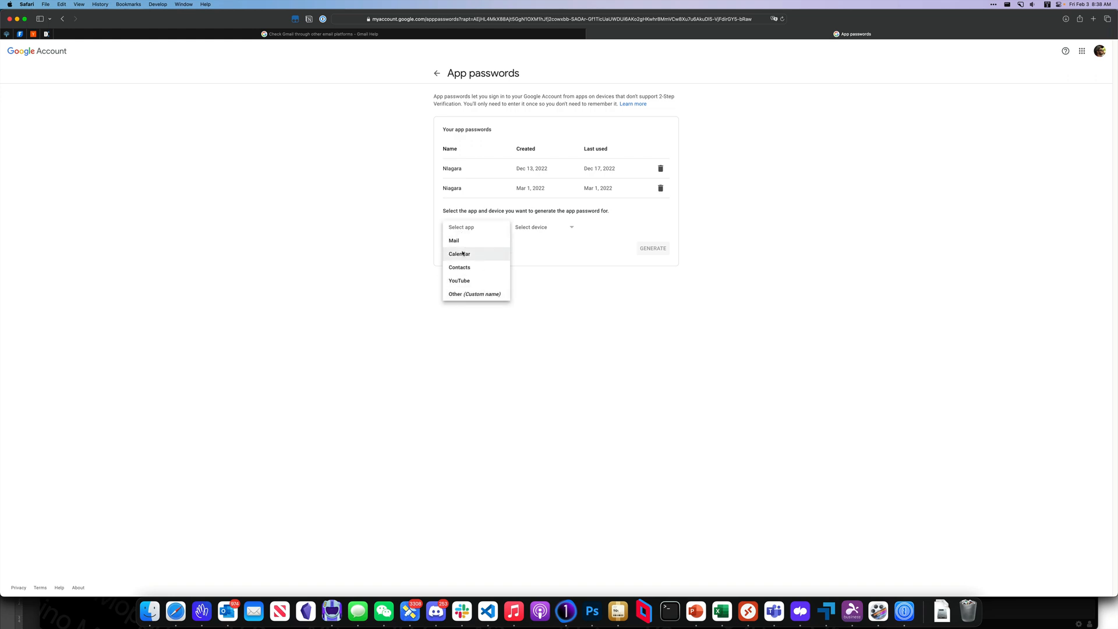
{"action": "left_click", "coordinate": [473, 293]}
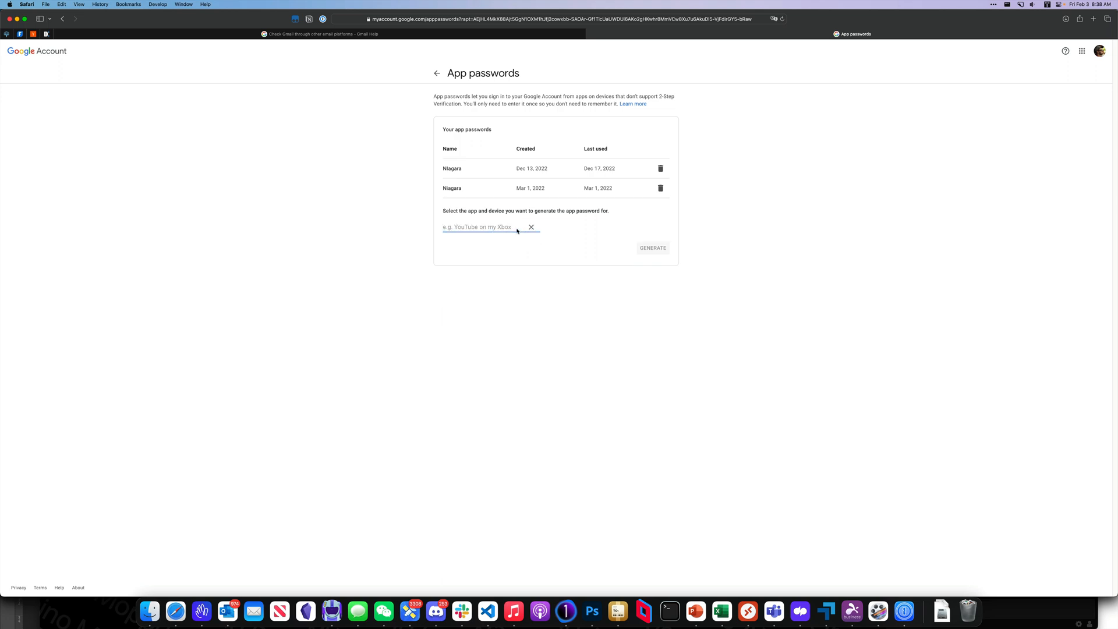
{"action": "type", "text": "Niagara Test"}
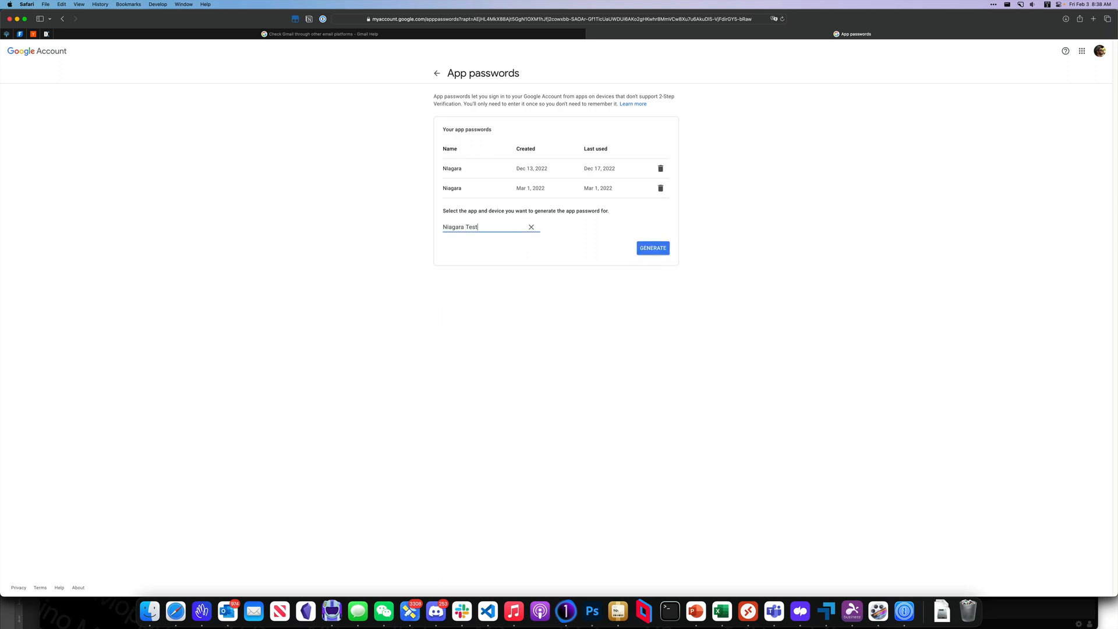
{"action": "left_click", "coordinate": [653, 248]}
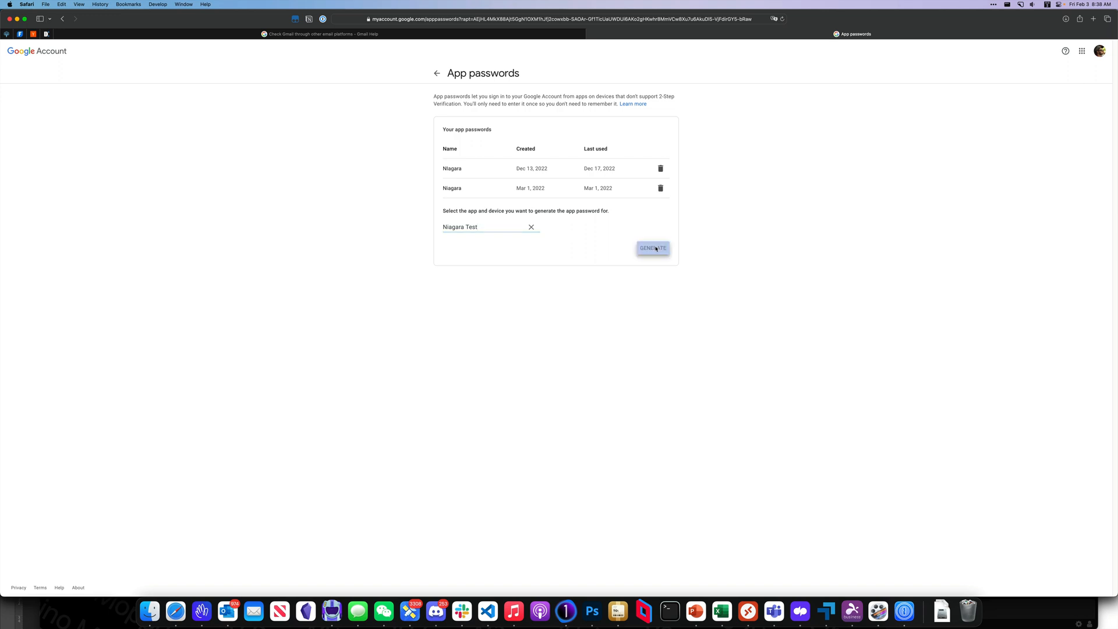
{"action": "left_click", "coordinate": [652, 248]}
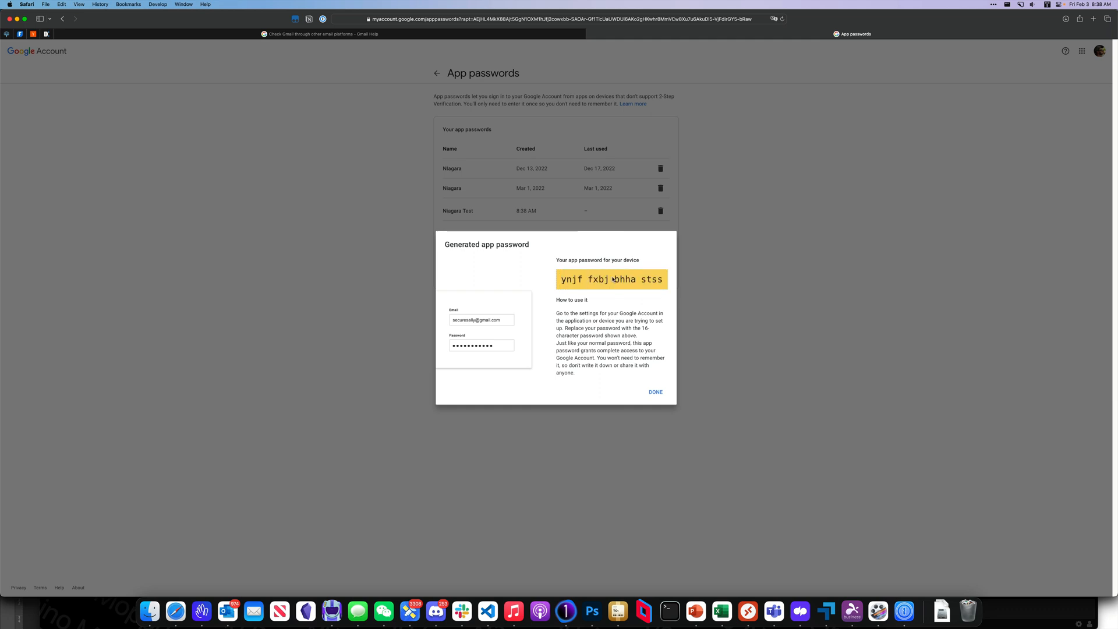
{"action": "left_click", "coordinate": [747, 611]}
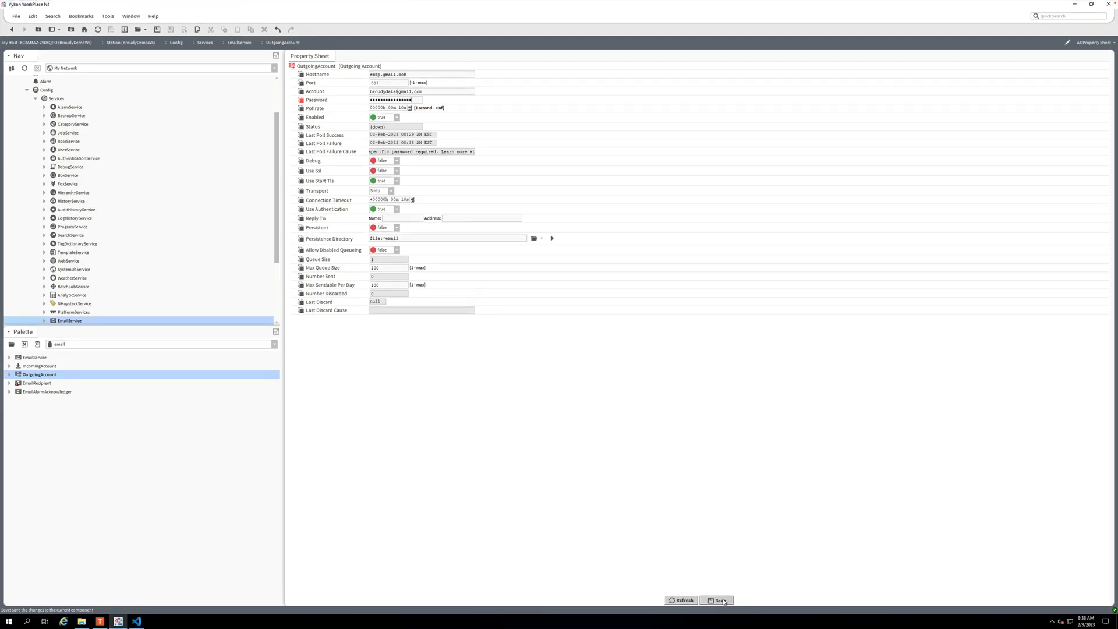
Step: Save the pasted app password on the Gmail OutgoingAccount
{"action": "left_click", "coordinate": [715, 600]}
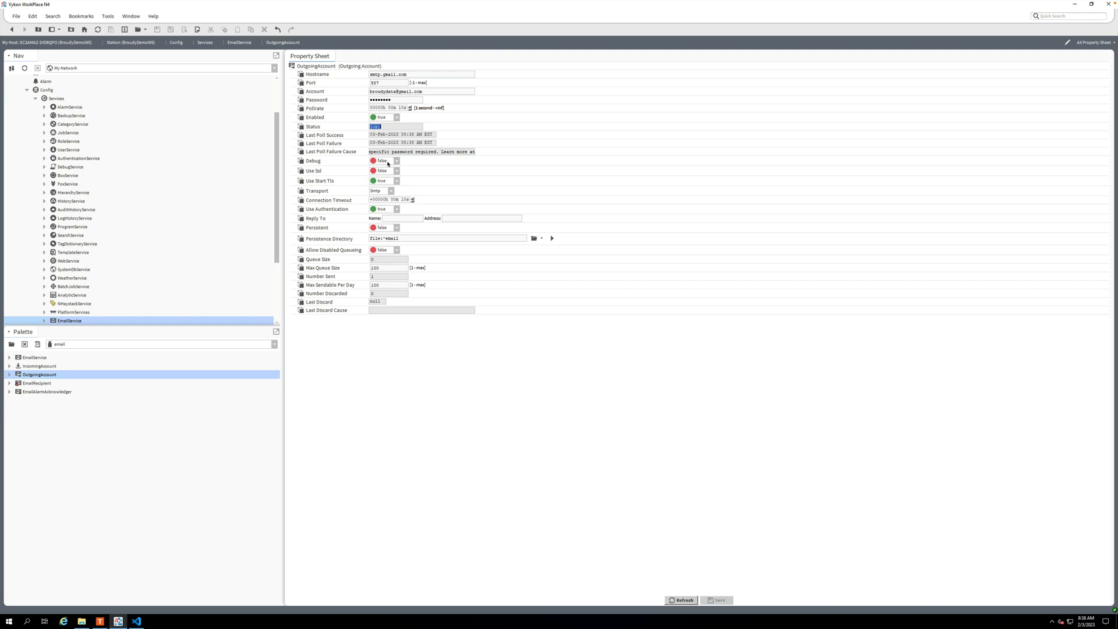
{"action": "mouse_move", "coordinate": [654, 248]}
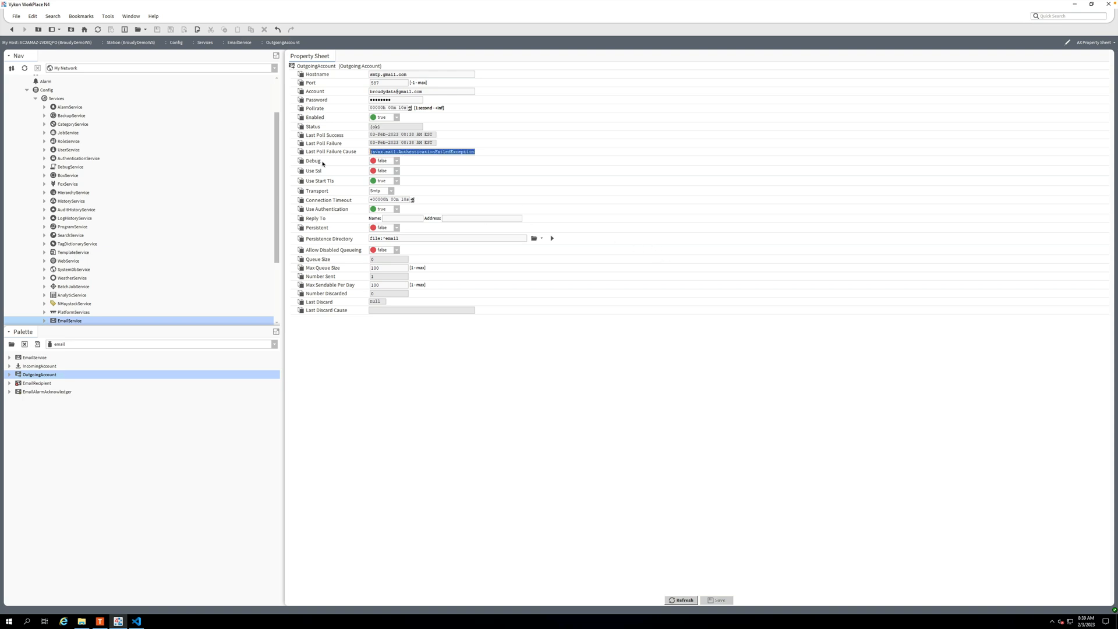
{"action": "mouse_move", "coordinate": [336, 172]}
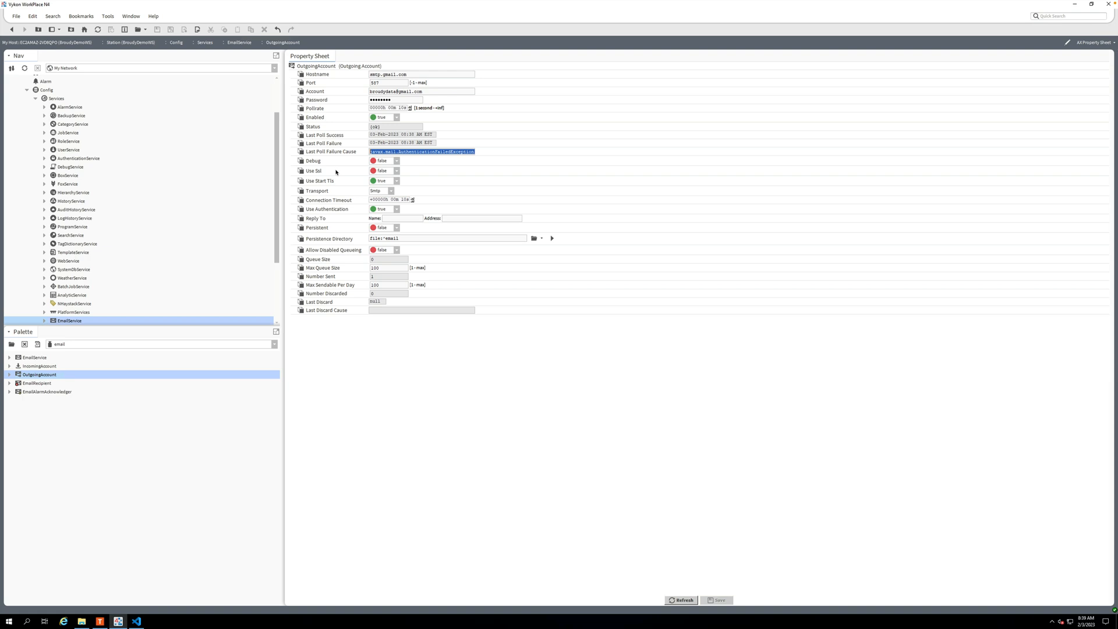